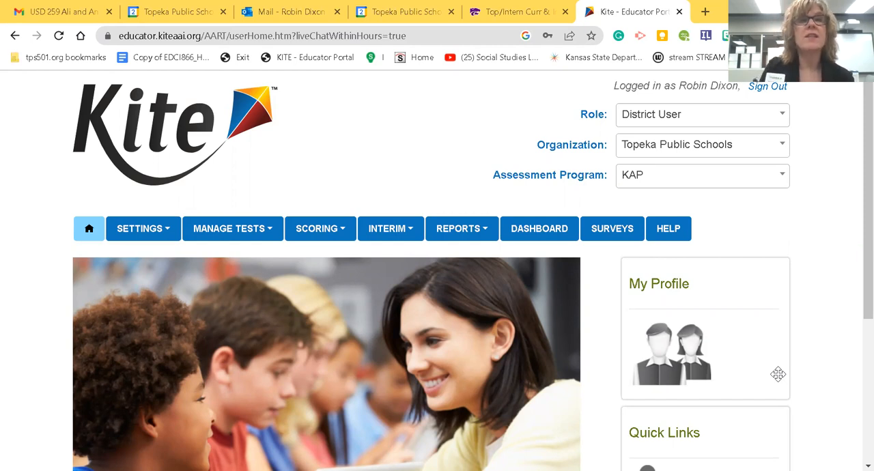
pyautogui.moveTo(488, 257)
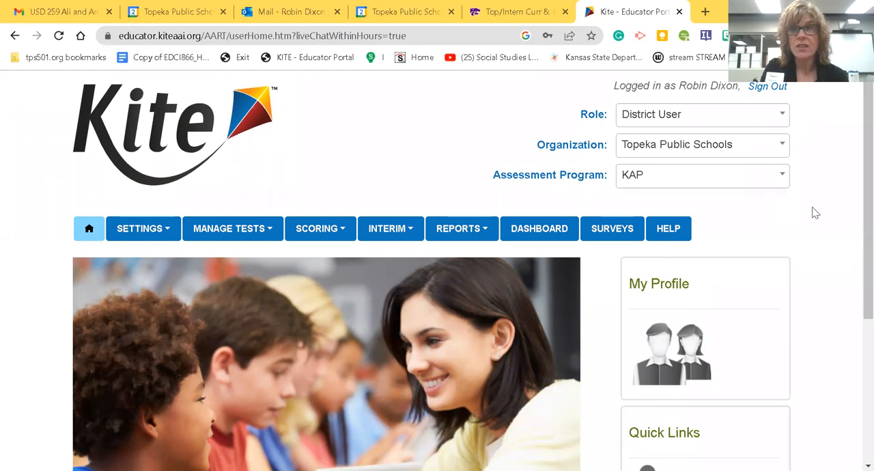
pyautogui.moveTo(855, 221)
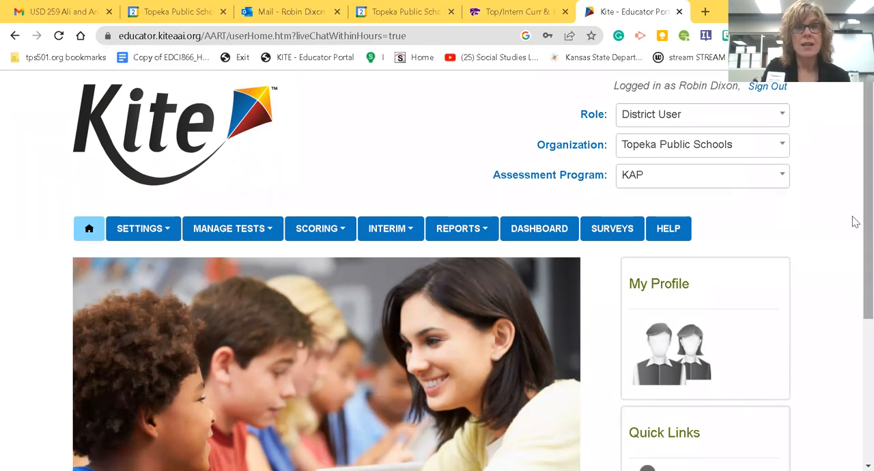
# - Reach the Build a Test page from the Interim menu's Build or Copy a Test option
pyautogui.scroll(-3)
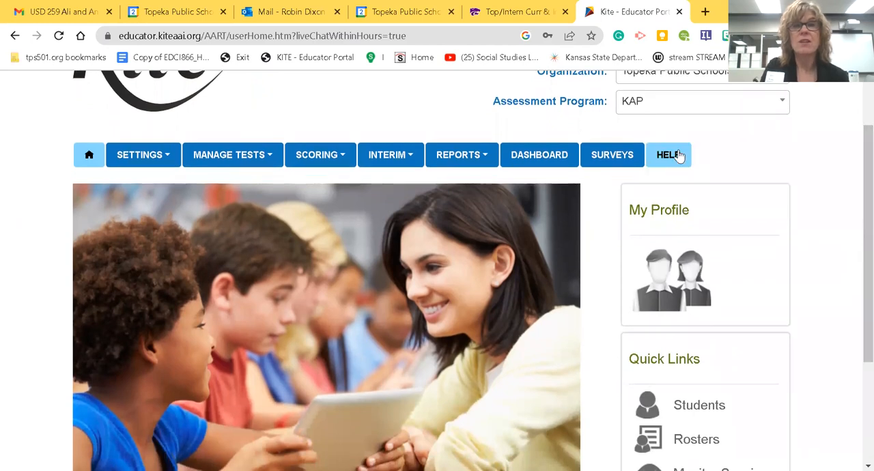
pyautogui.click(391, 154)
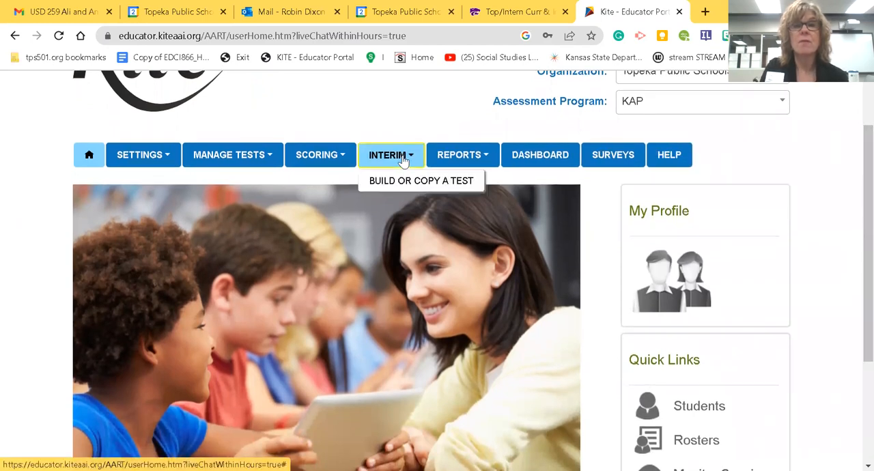
pyautogui.click(390, 155)
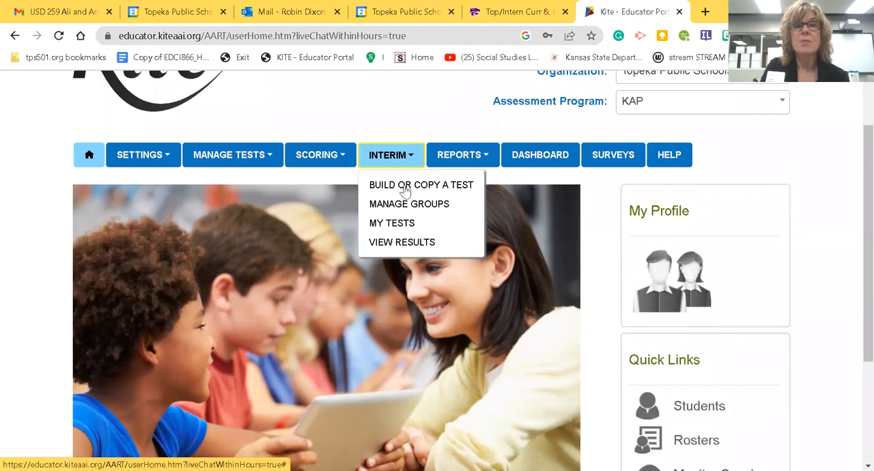
pyautogui.click(421, 185)
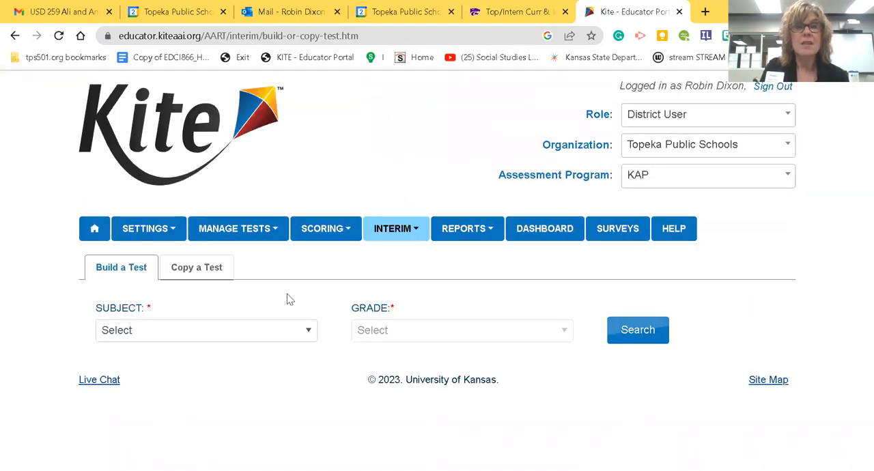
# - Search for interim tests with subject English Language Arts and Grade 4
pyautogui.click(205, 330)
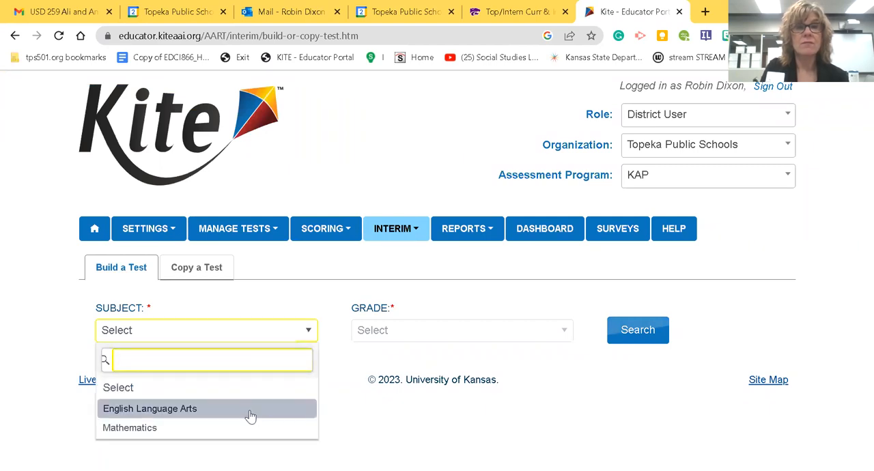
pyautogui.click(150, 408)
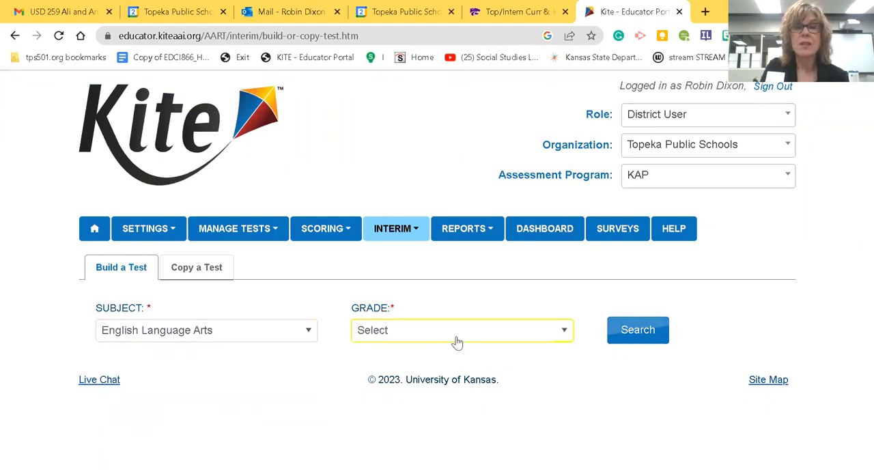
pyautogui.click(462, 329)
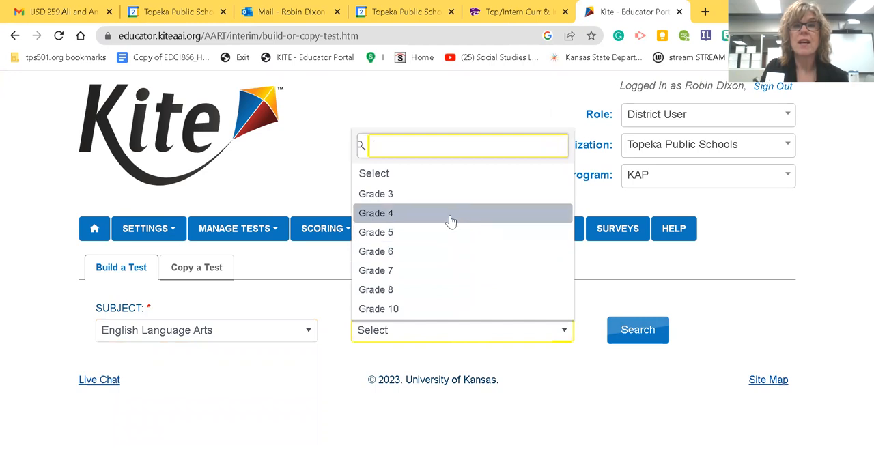
pyautogui.click(376, 213)
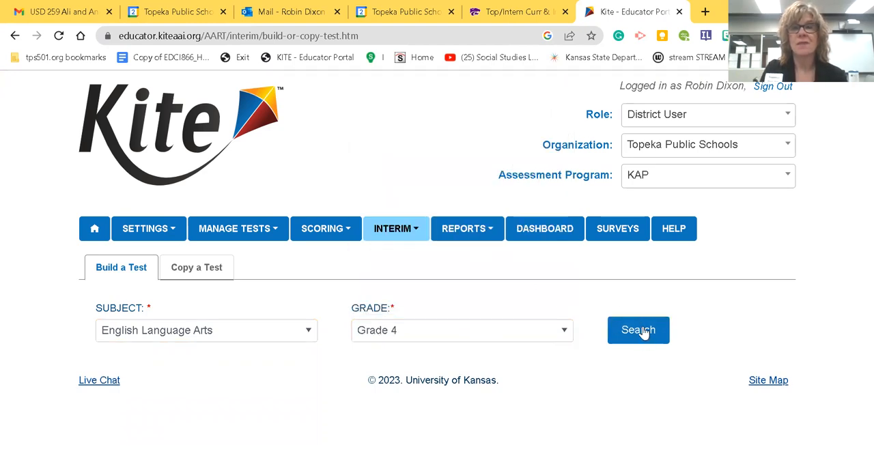
pyautogui.click(638, 329)
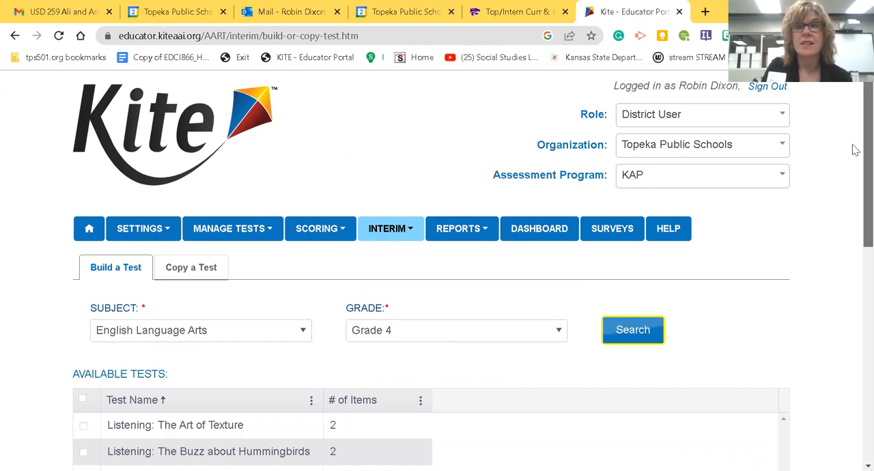
# - Advance Available Tests to page 2 and pick Writing: Language in Writing Set 3B and Set 2A
pyautogui.scroll(-3)
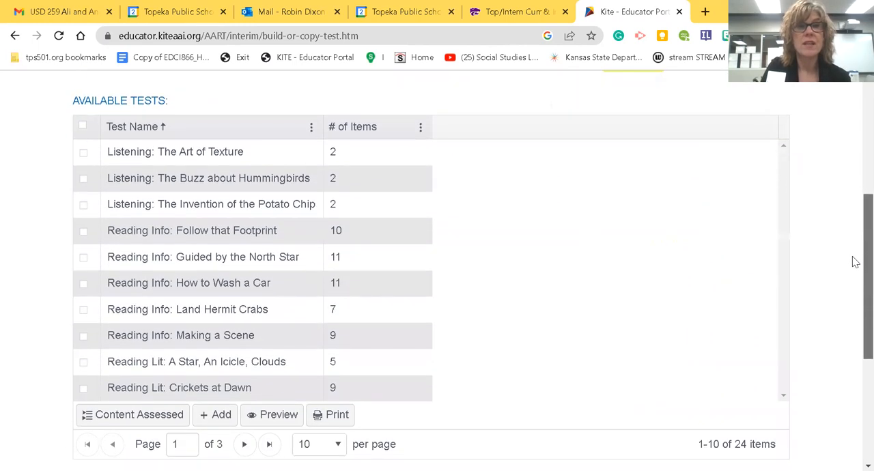
pyautogui.scroll(-3)
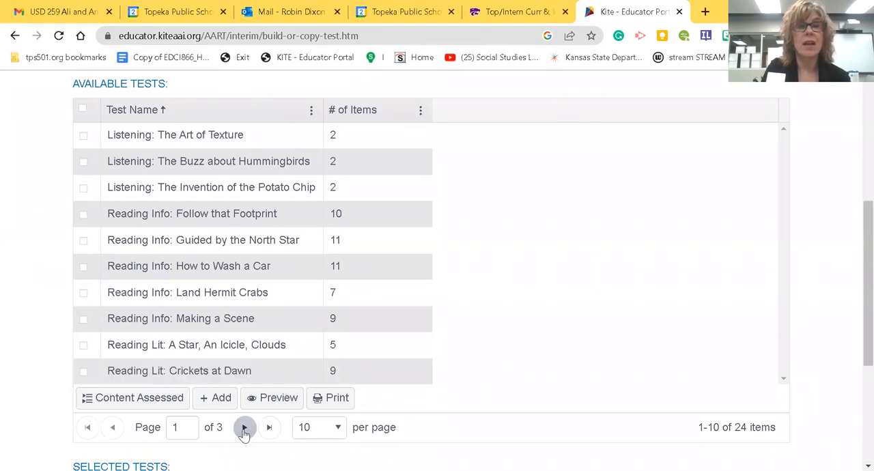
pyautogui.moveTo(246, 426)
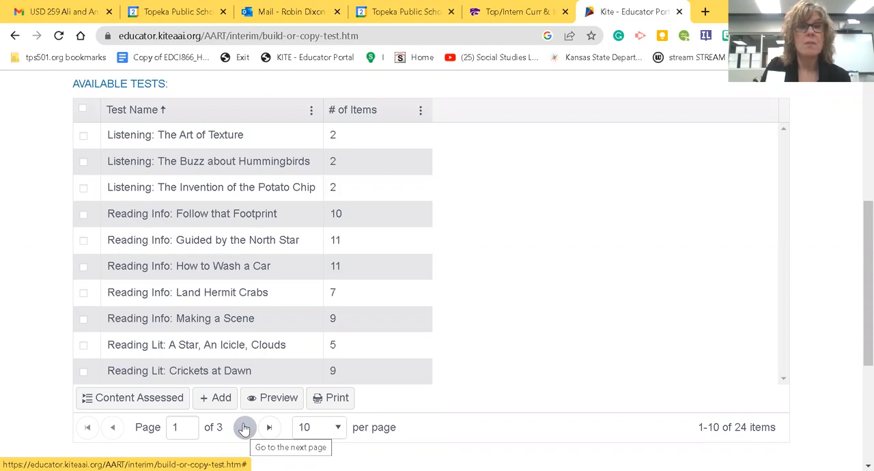
pyautogui.click(244, 427)
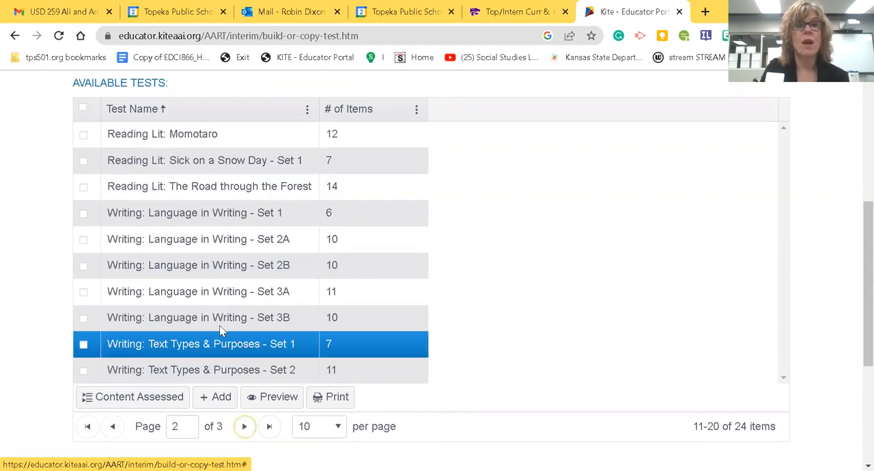
pyautogui.click(198, 317)
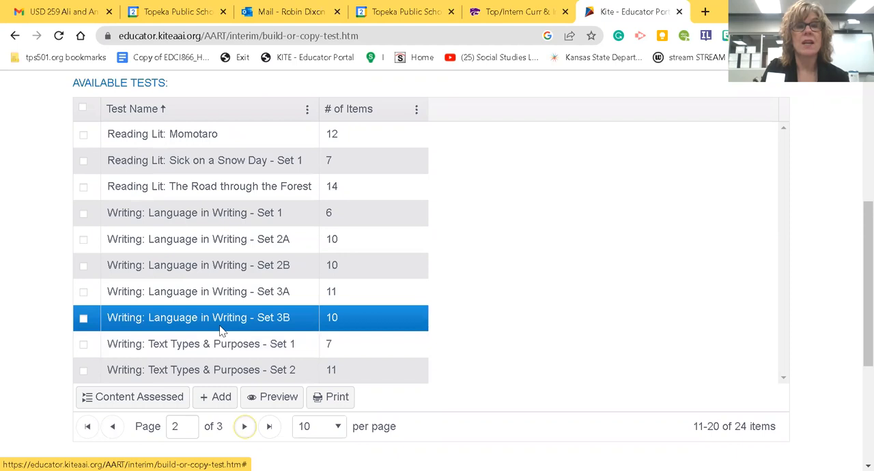
pyautogui.click(198, 239)
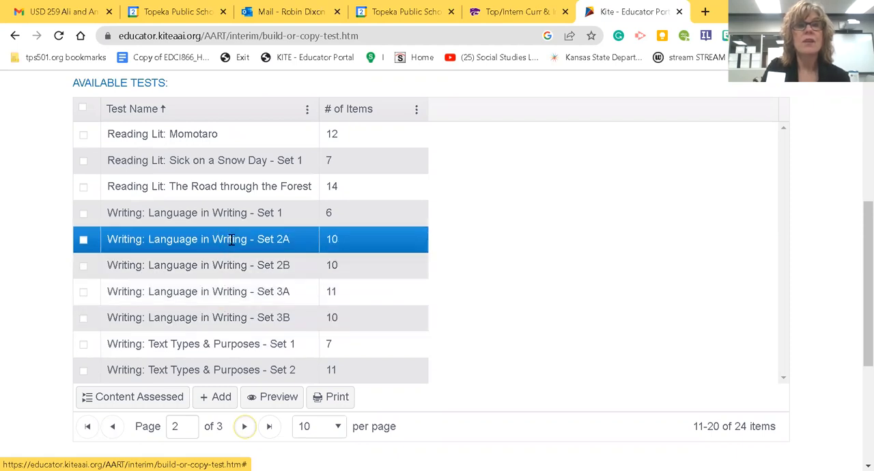
pyautogui.click(198, 213)
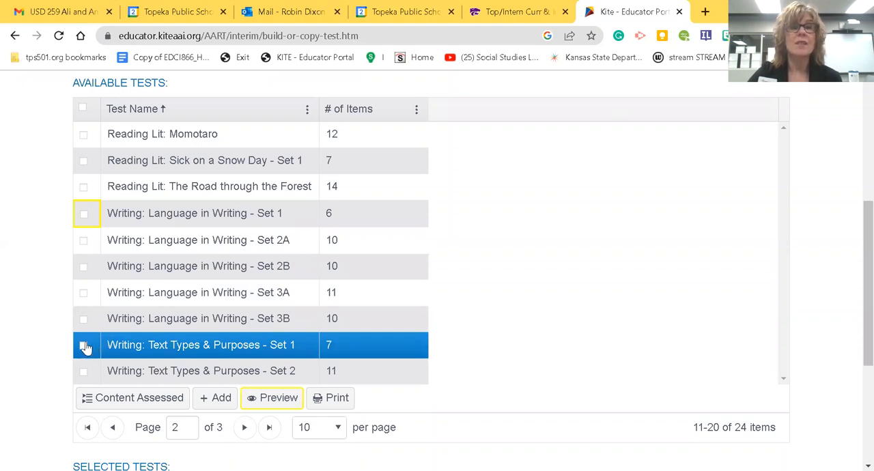
# - Check Writing: Text Types & Purposes - Set 1 and advance to the last page of tests
pyautogui.click(83, 344)
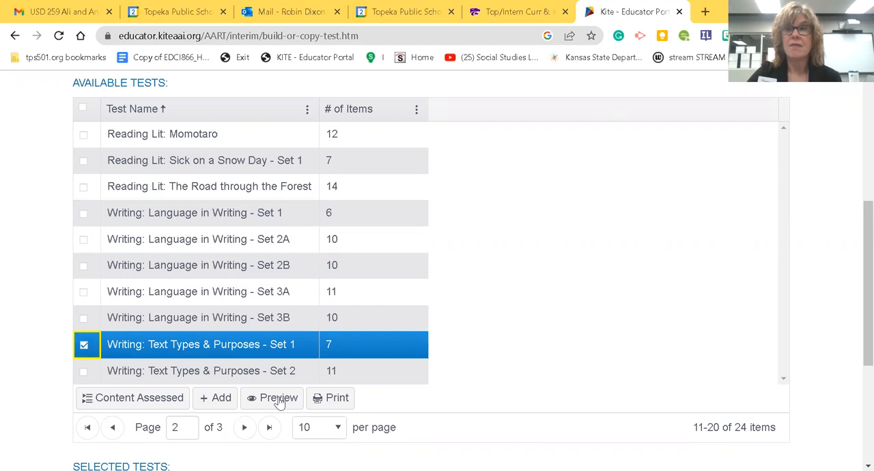
pyautogui.moveTo(859, 388)
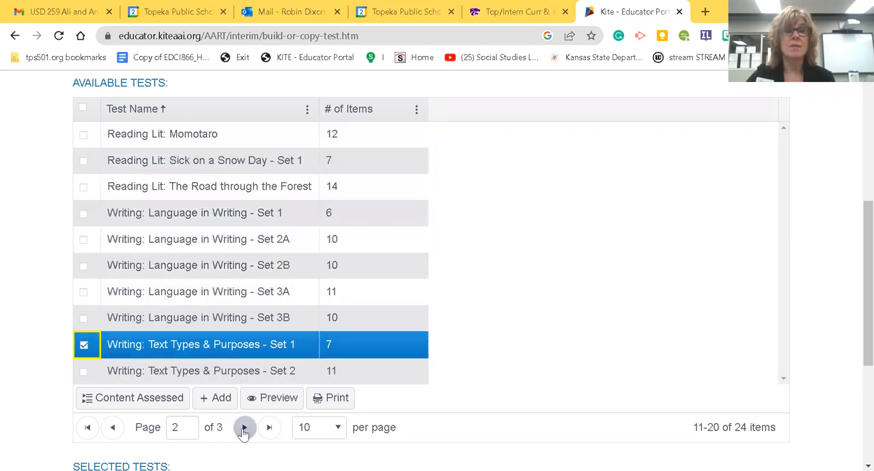
pyautogui.click(244, 426)
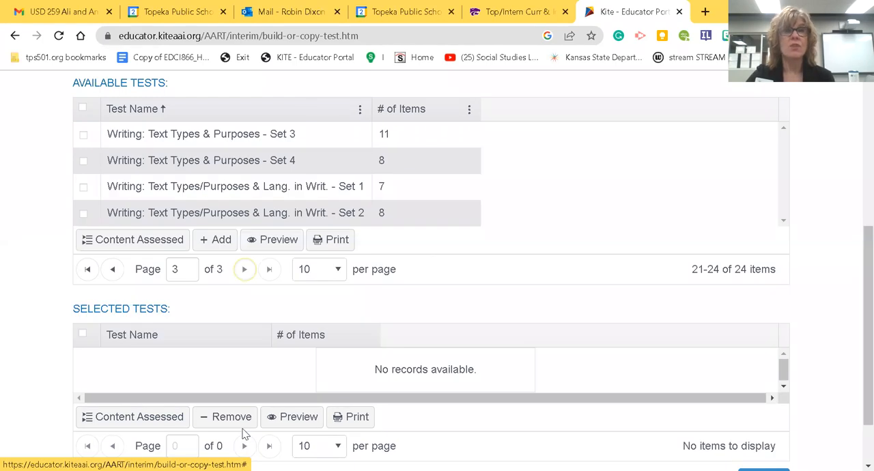
pyautogui.moveTo(248, 290)
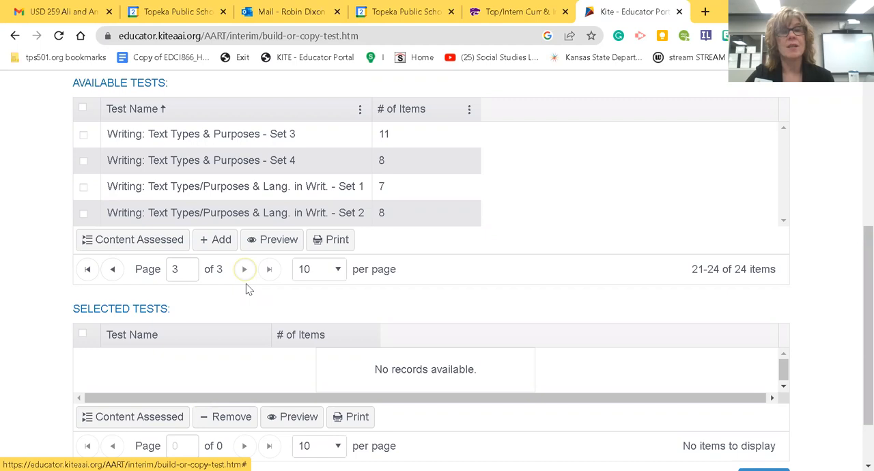
pyautogui.moveTo(269, 258)
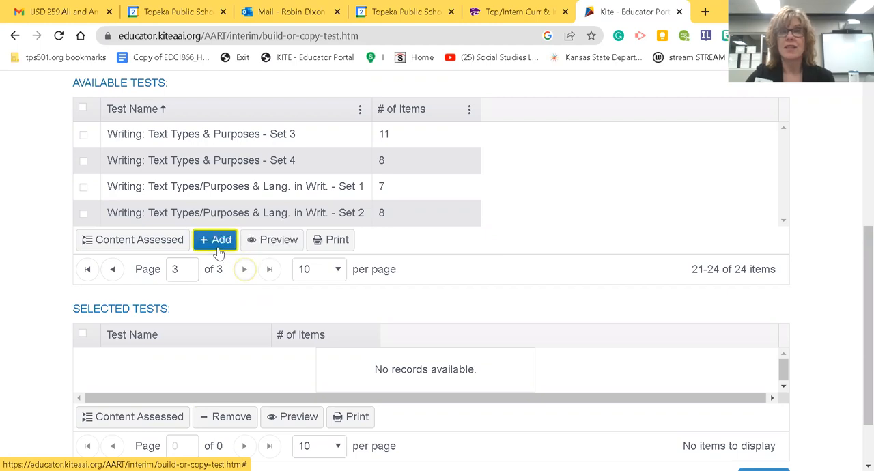
pyautogui.moveTo(330, 239)
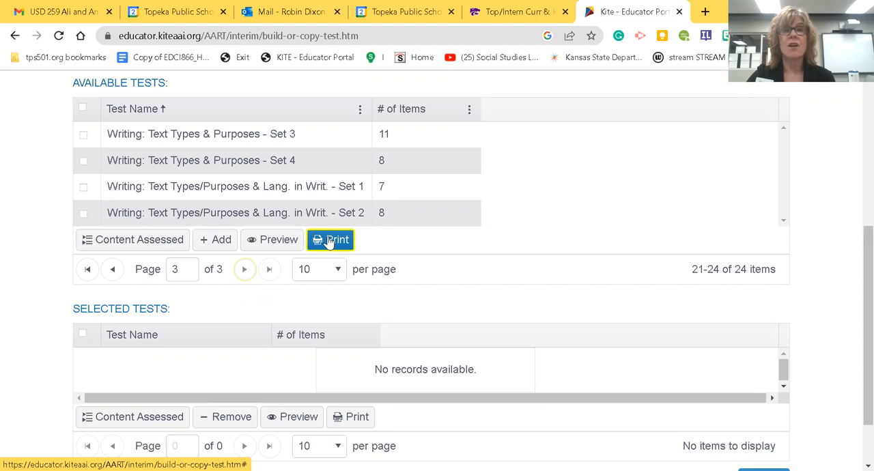
# - Dismiss the select-a-test preview warning and check Writing: Text Types/Purposes & Lang. in Writ. - Set 1
pyautogui.click(272, 238)
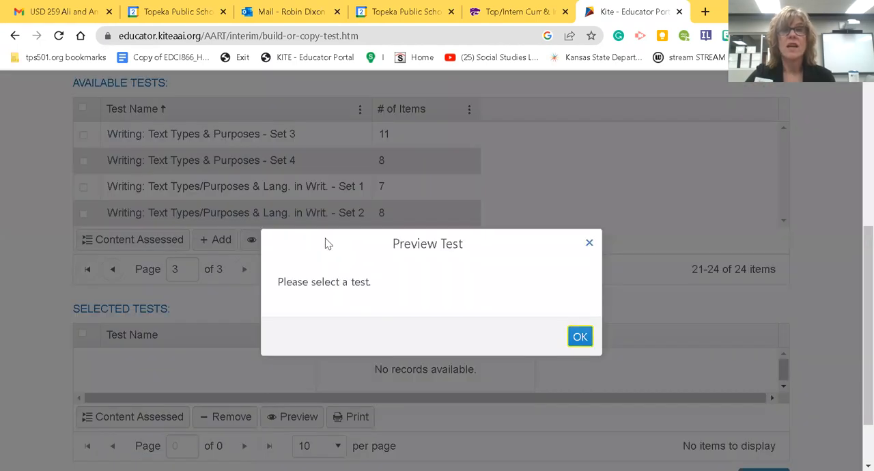
pyautogui.click(579, 336)
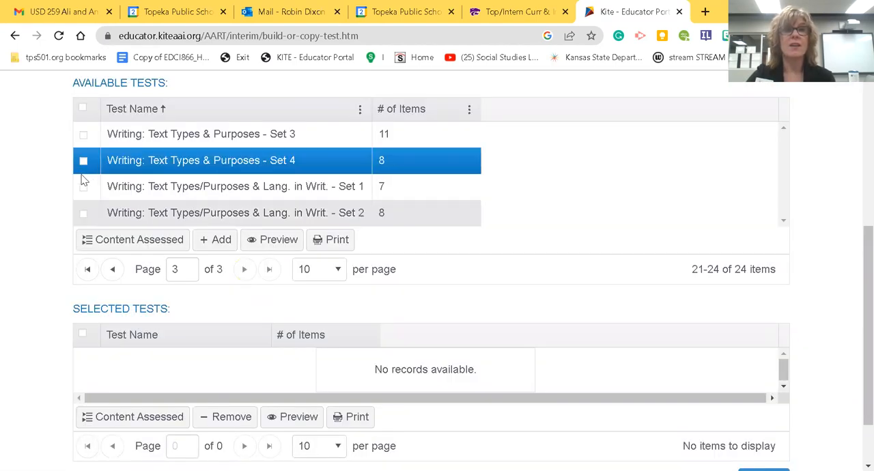
pyautogui.click(82, 186)
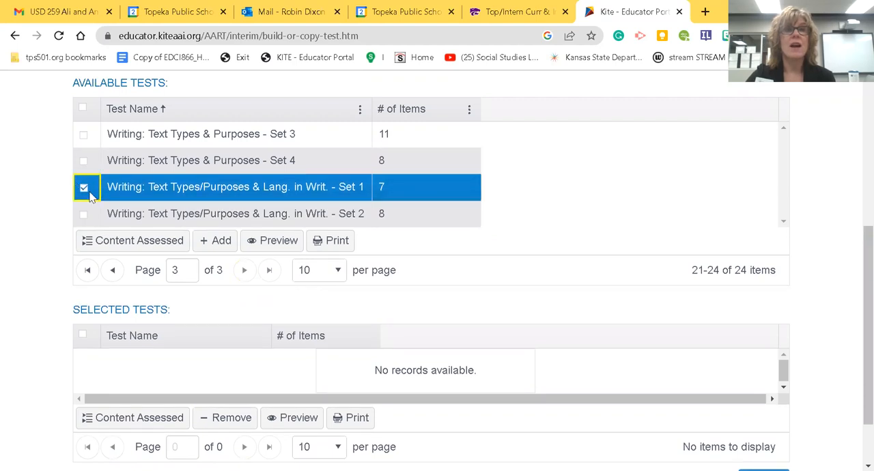
pyautogui.click(330, 239)
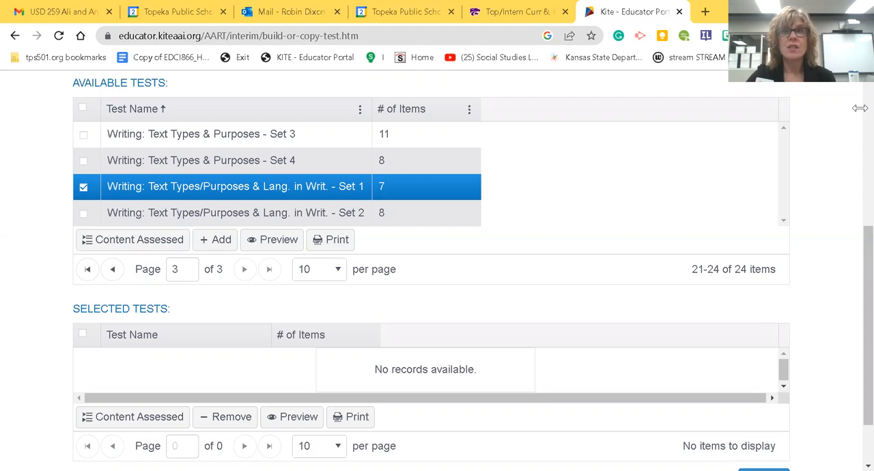
pyautogui.moveTo(854, 112)
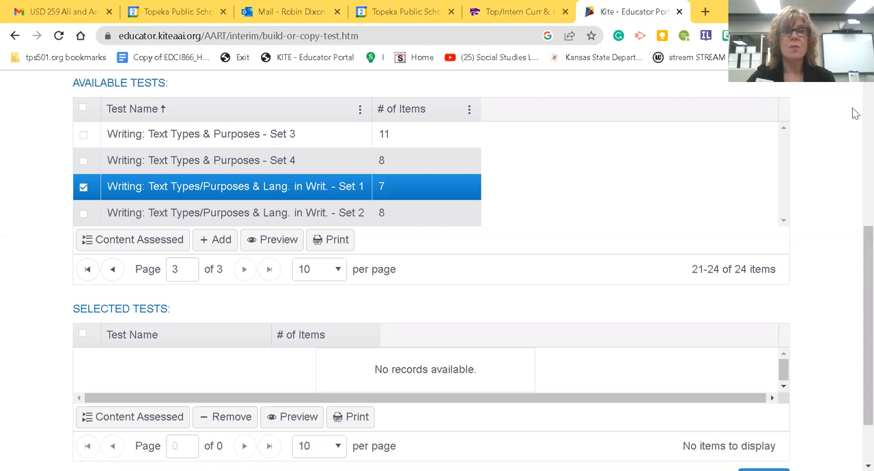